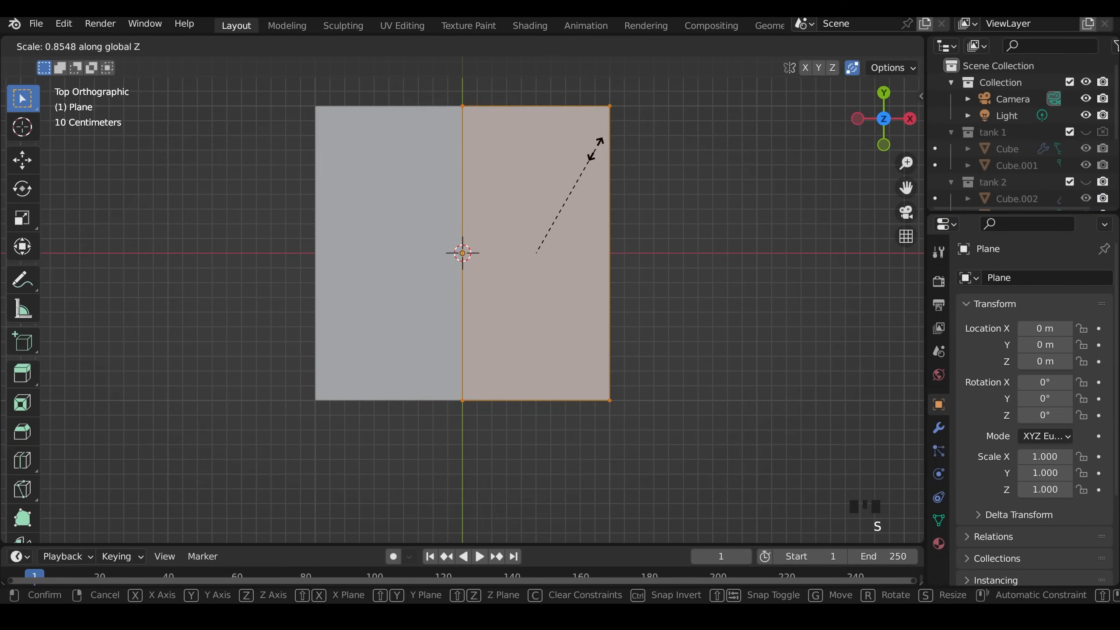
Scale the half tread-link plane and add Mirror and Solidify modifiers for a thin link
key(g)
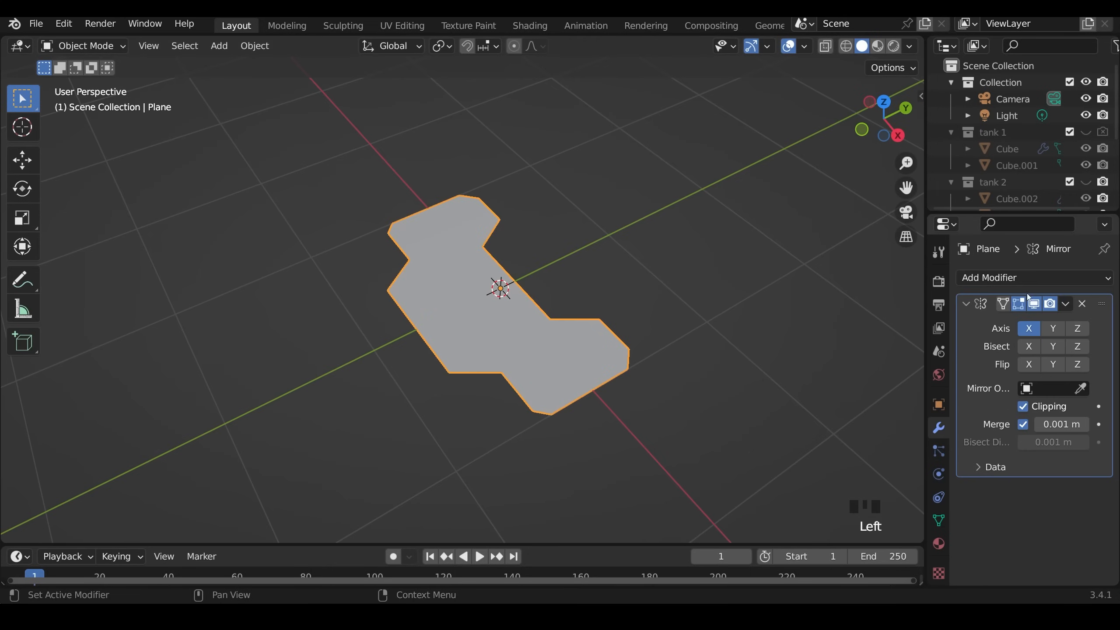
click(995, 277)
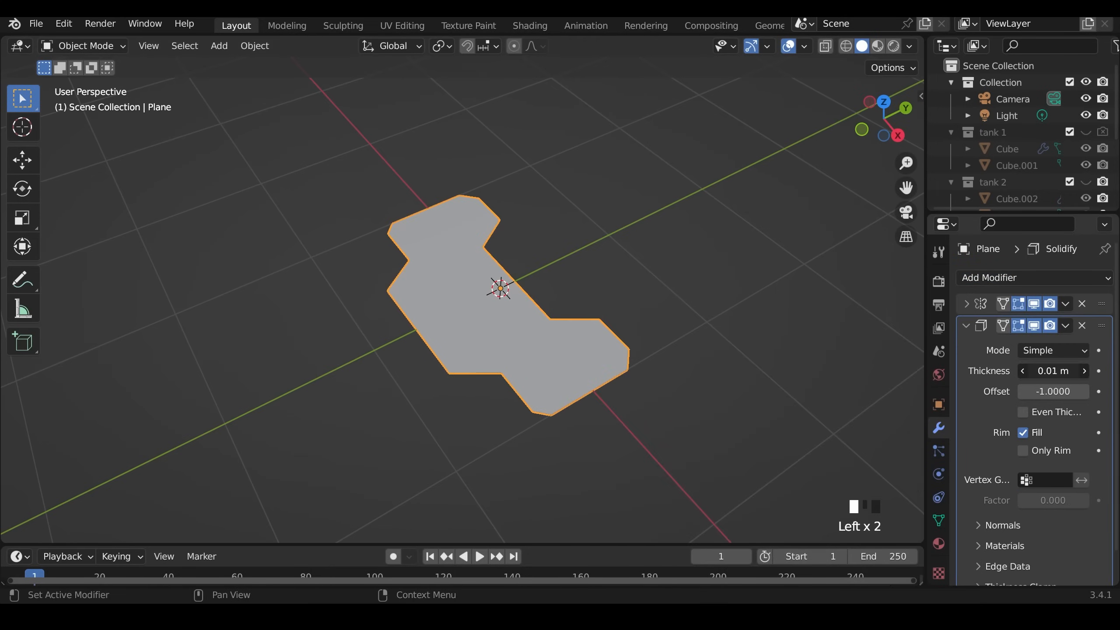
key(Tab)
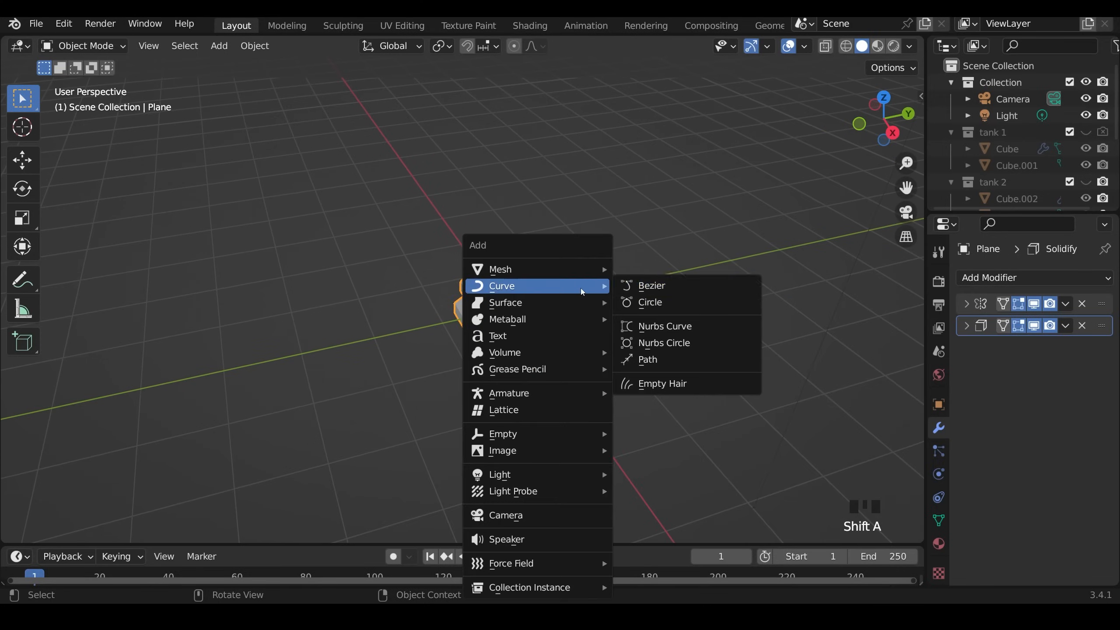
Add a scaled Bezier circle, then array the link and curve-deform it along BezierCircle on -Y
click(649, 301)
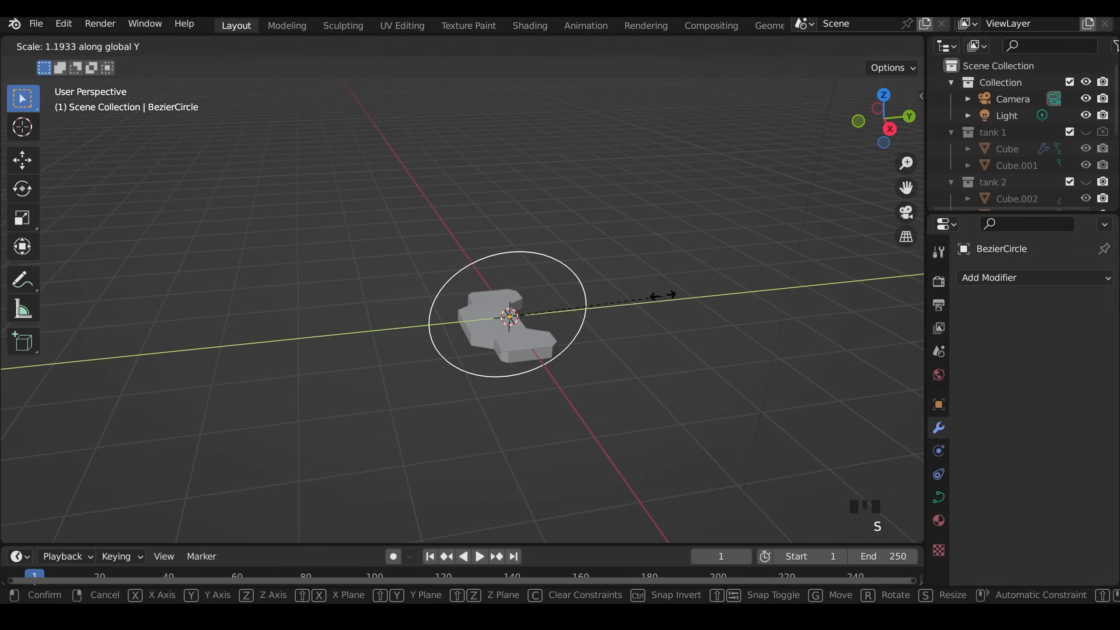
key(z)
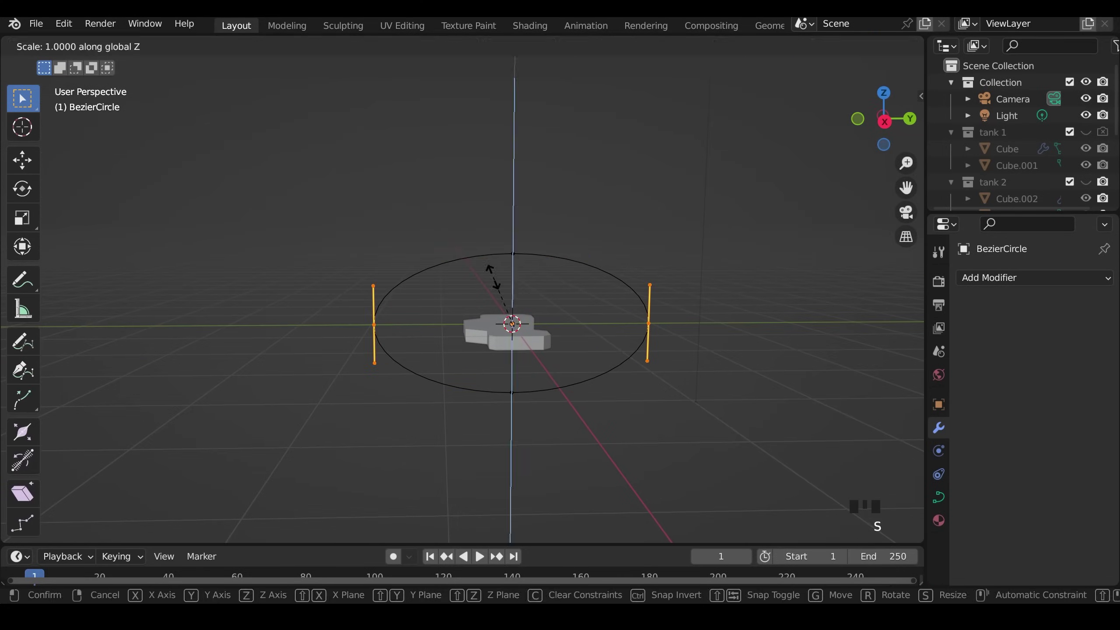
mouse_move(704, 284)
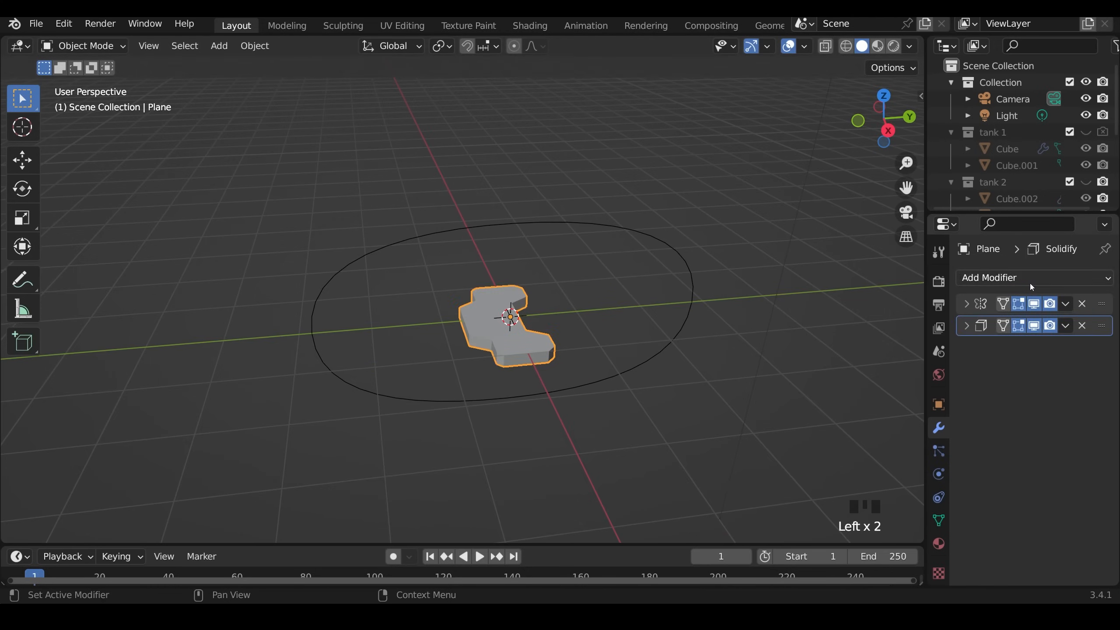
click(995, 277)
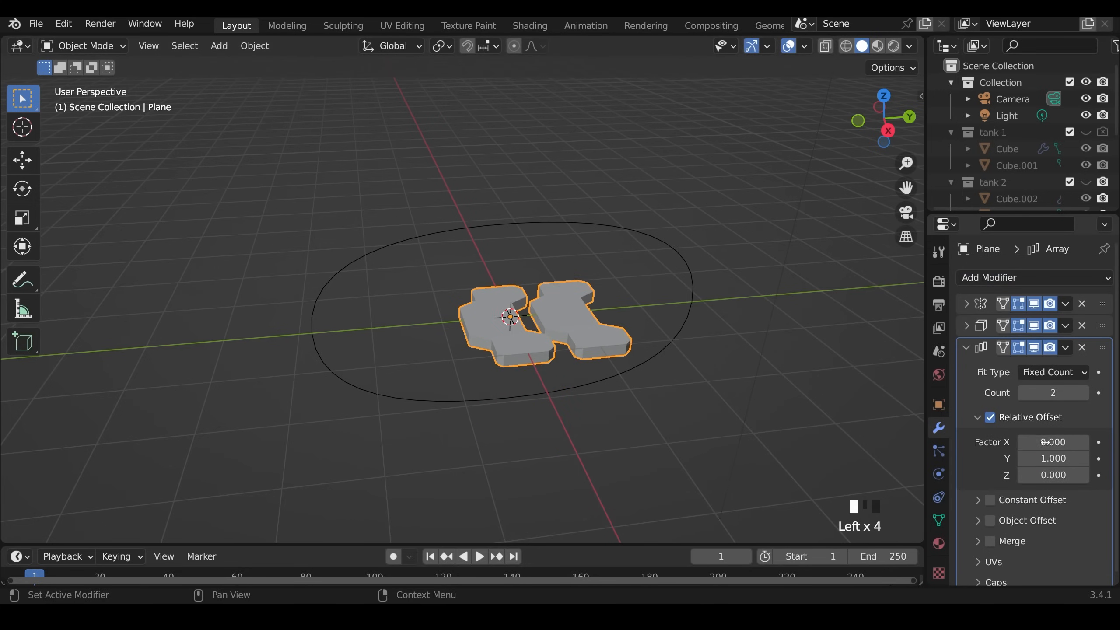
click(1024, 458)
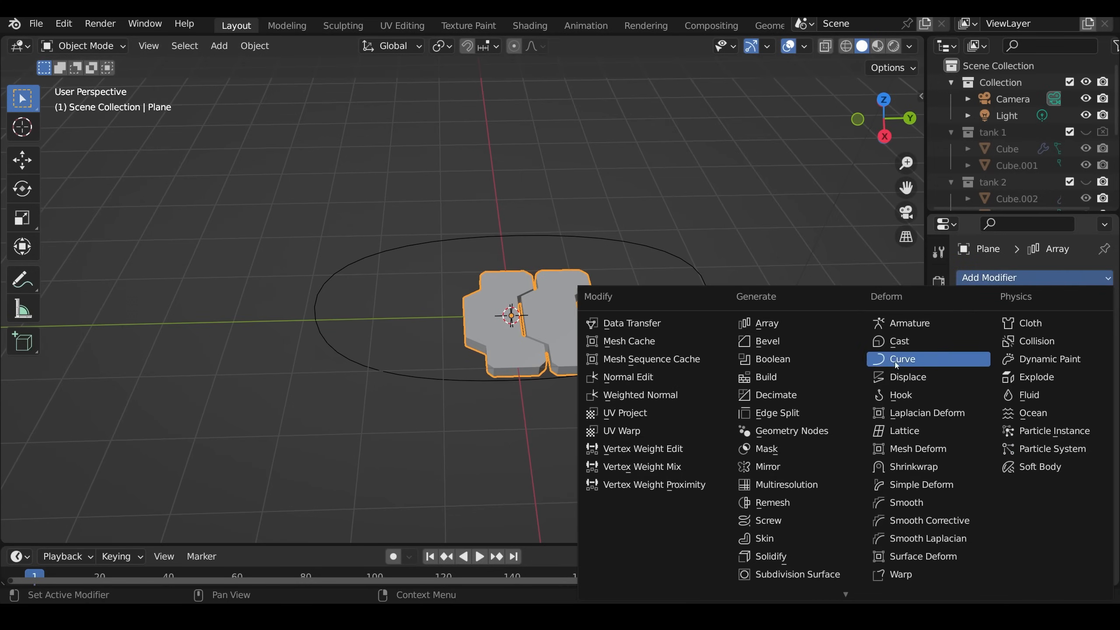
click(905, 359)
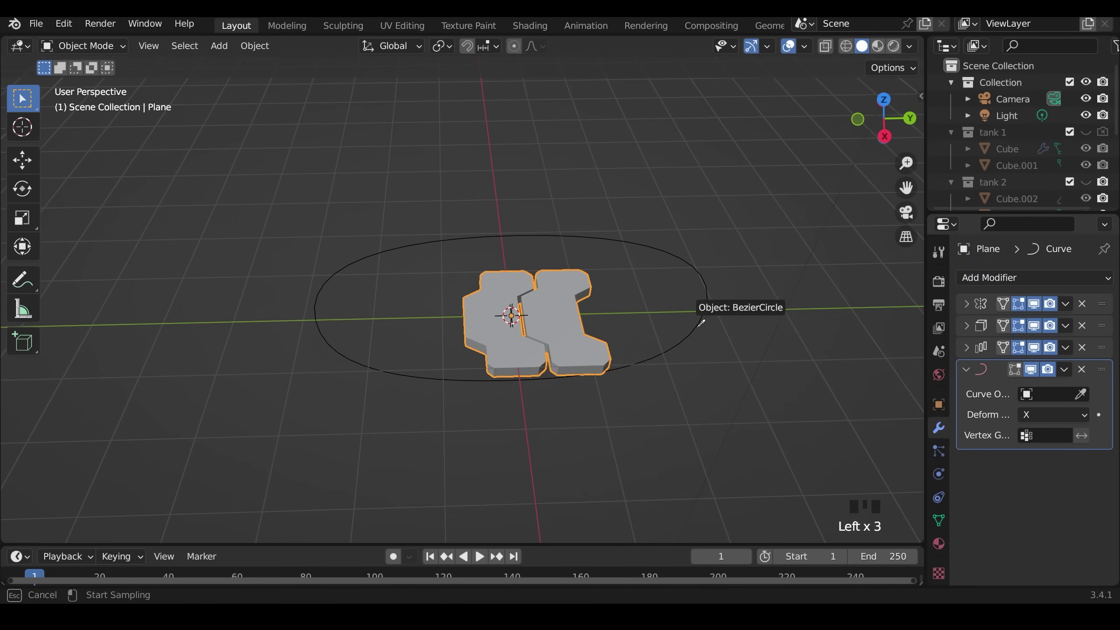
click(1050, 414)
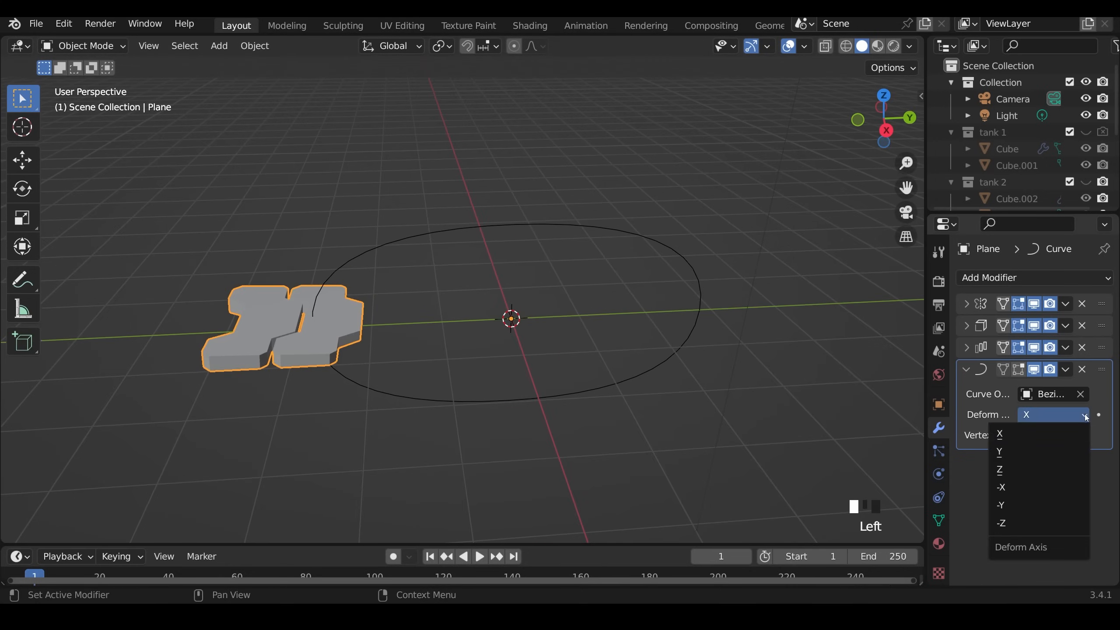
click(1001, 505)
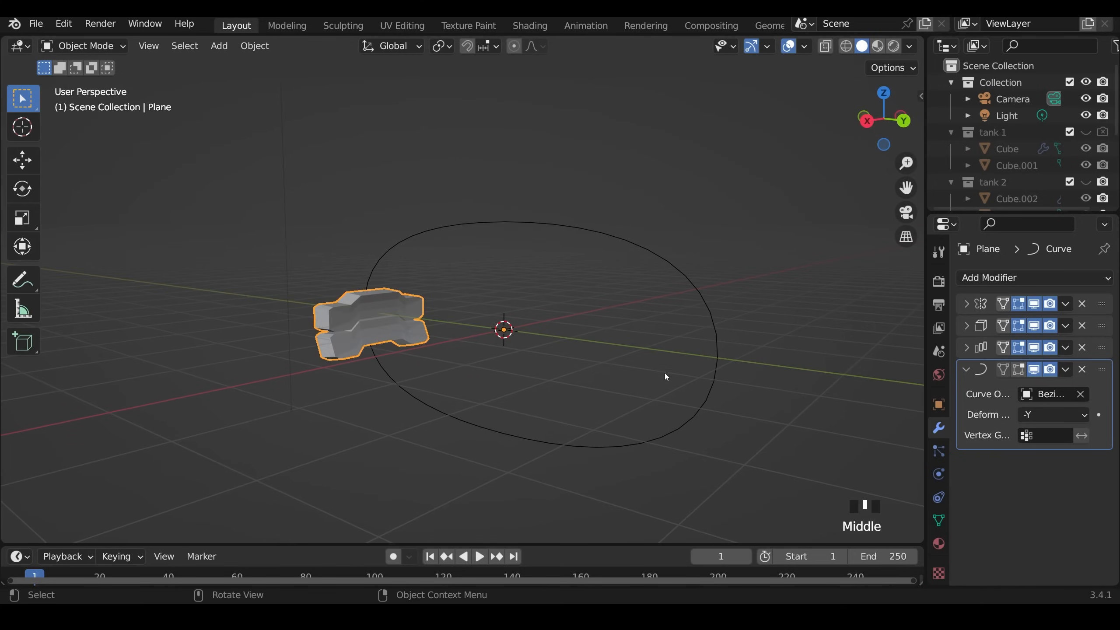
click(982, 347)
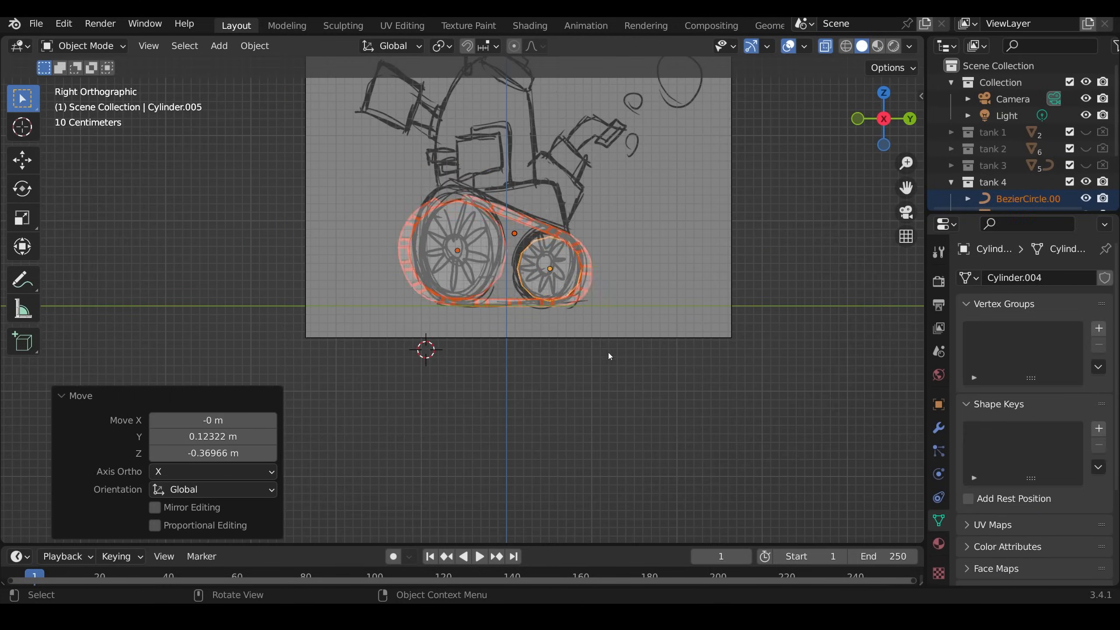
Model hexagonal pipe barrels and a side block on the turret with Subdivision Surface smoothing
key(g)
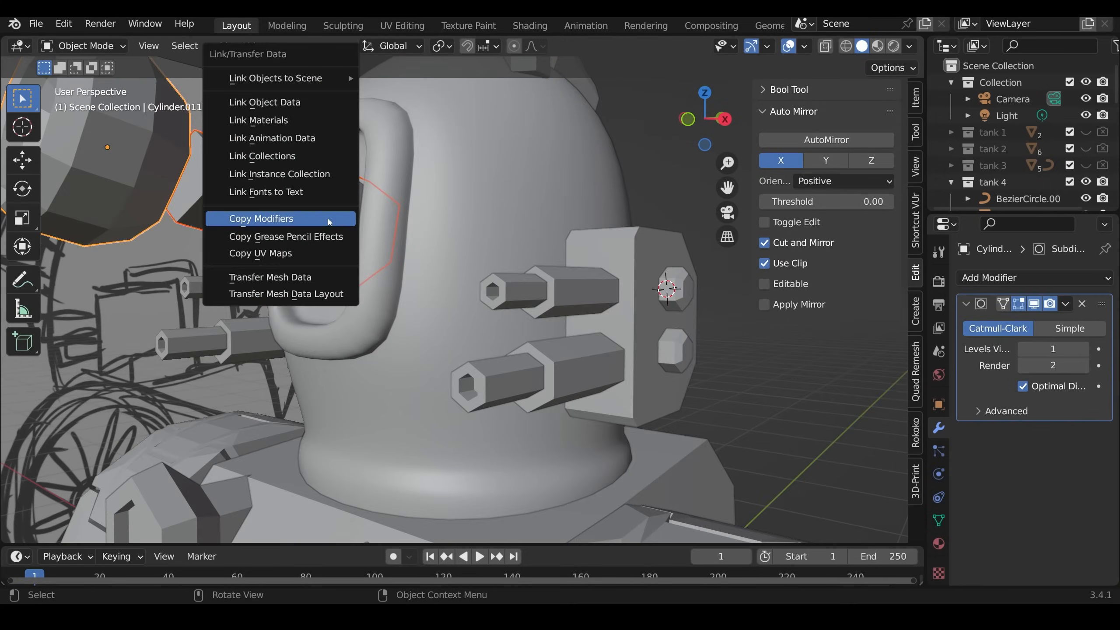
Copy the subdivision modifier to the other turret parts, then extrude hull panels and add hex plates
click(262, 219)
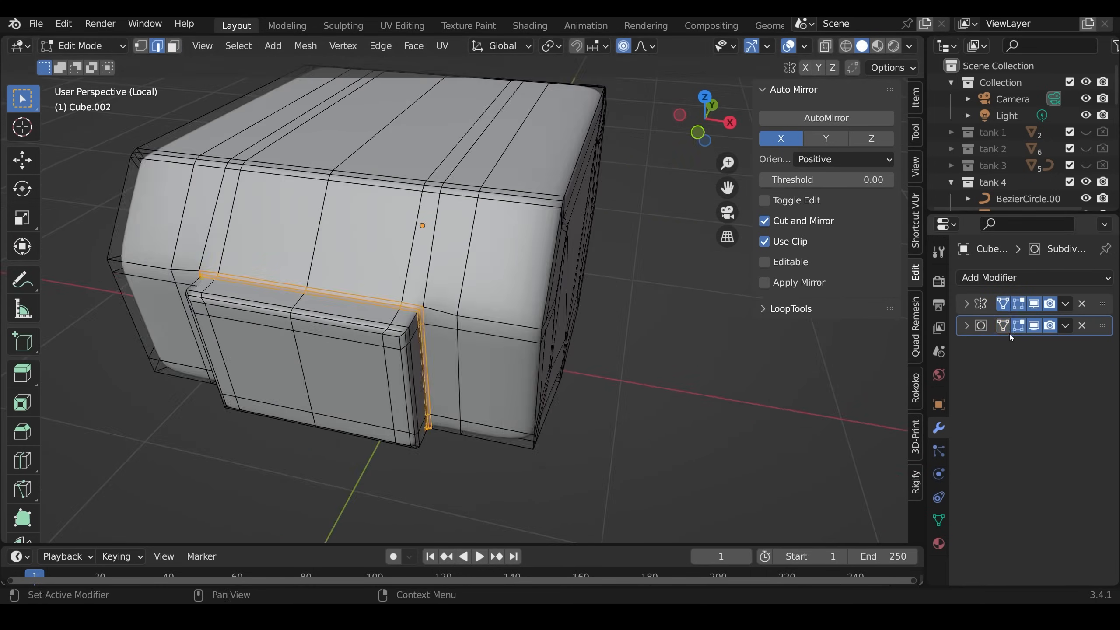
key(Tab)
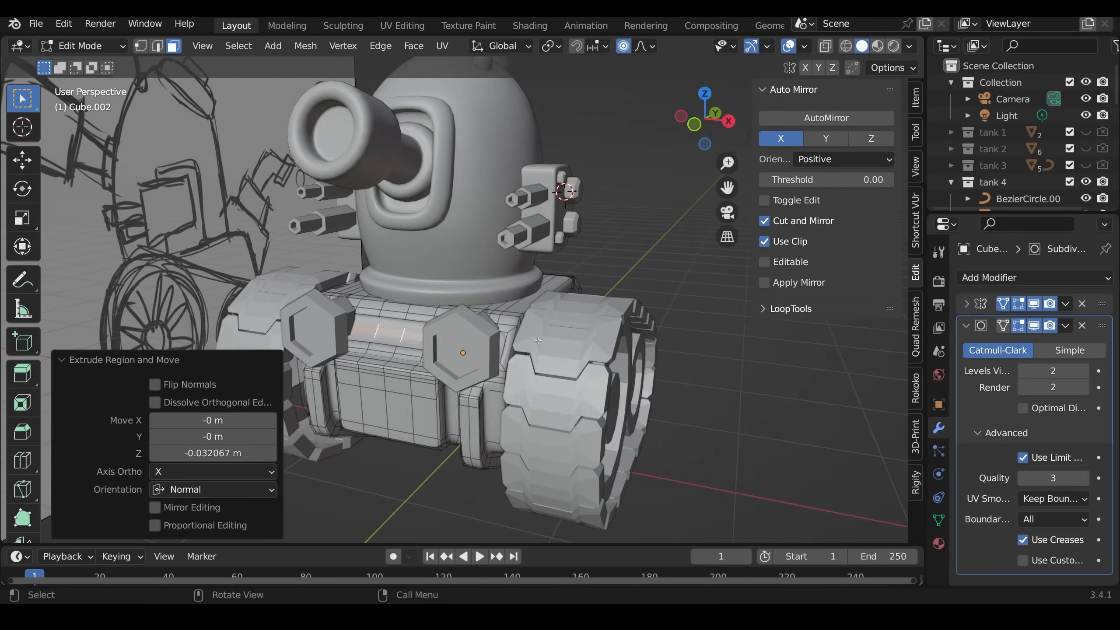
key(Tab)
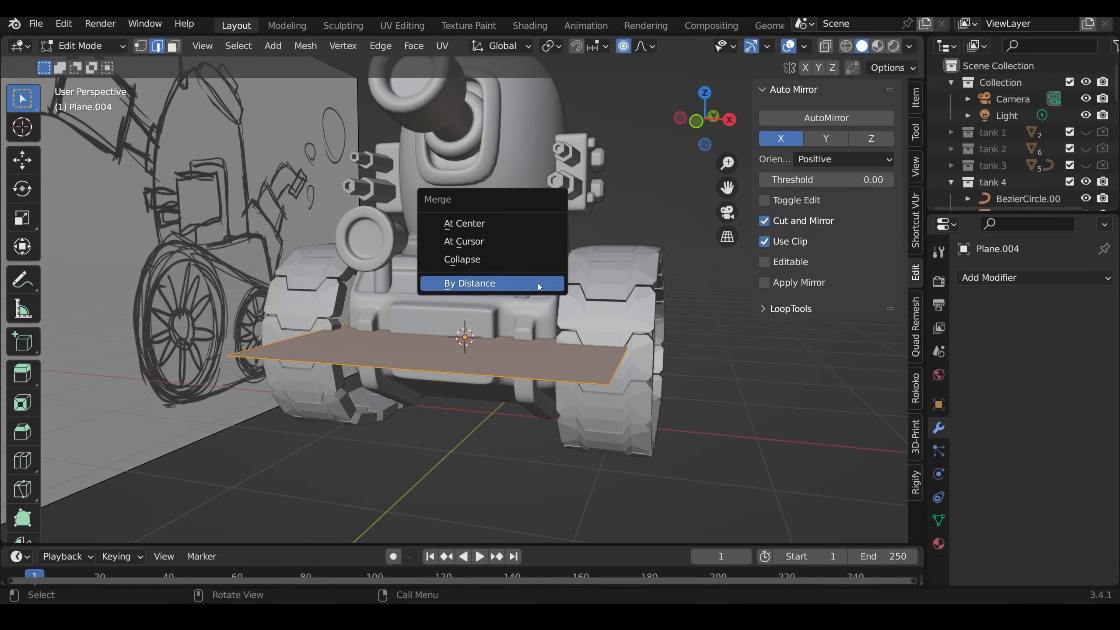
Merge the plane by distance, convert it to a beveled tube curve, and view the Shading workspace
click(469, 283)
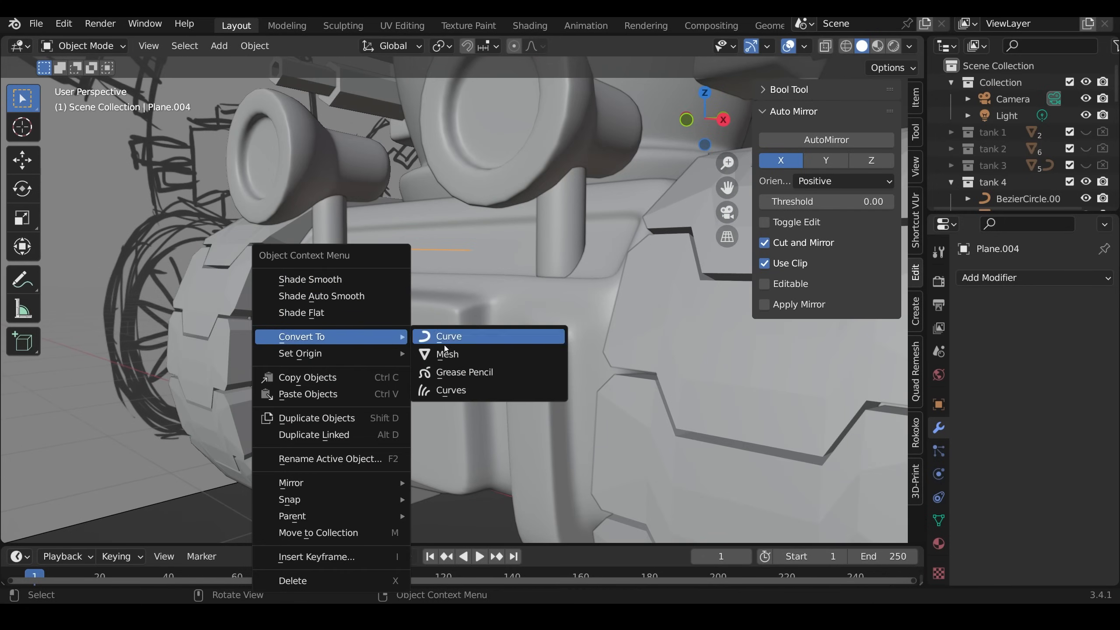
click(448, 335)
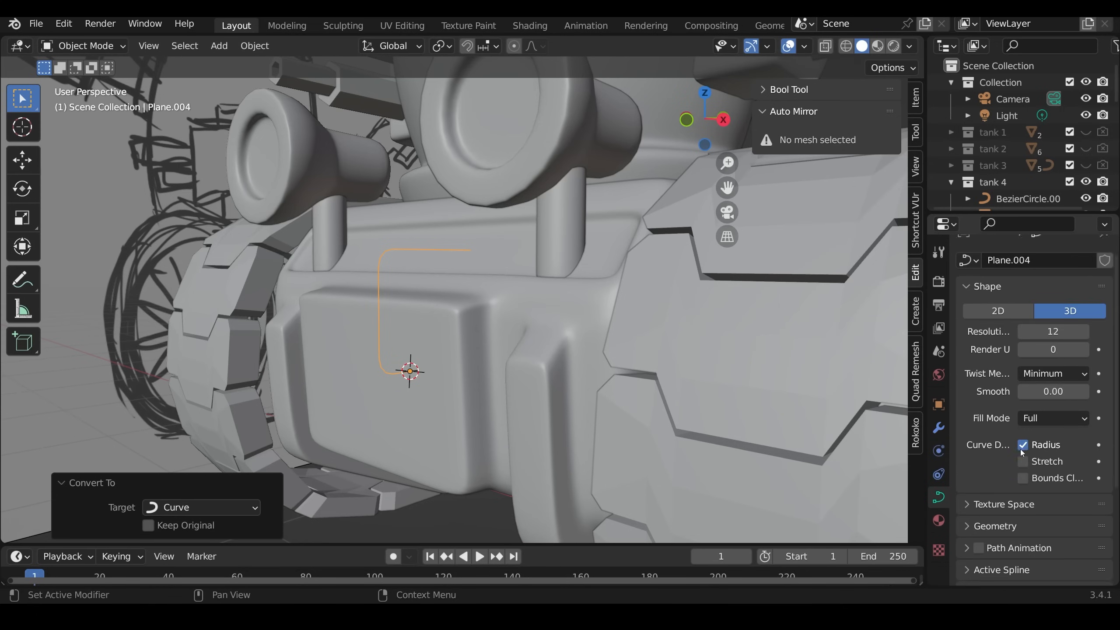
scroll(down, 3)
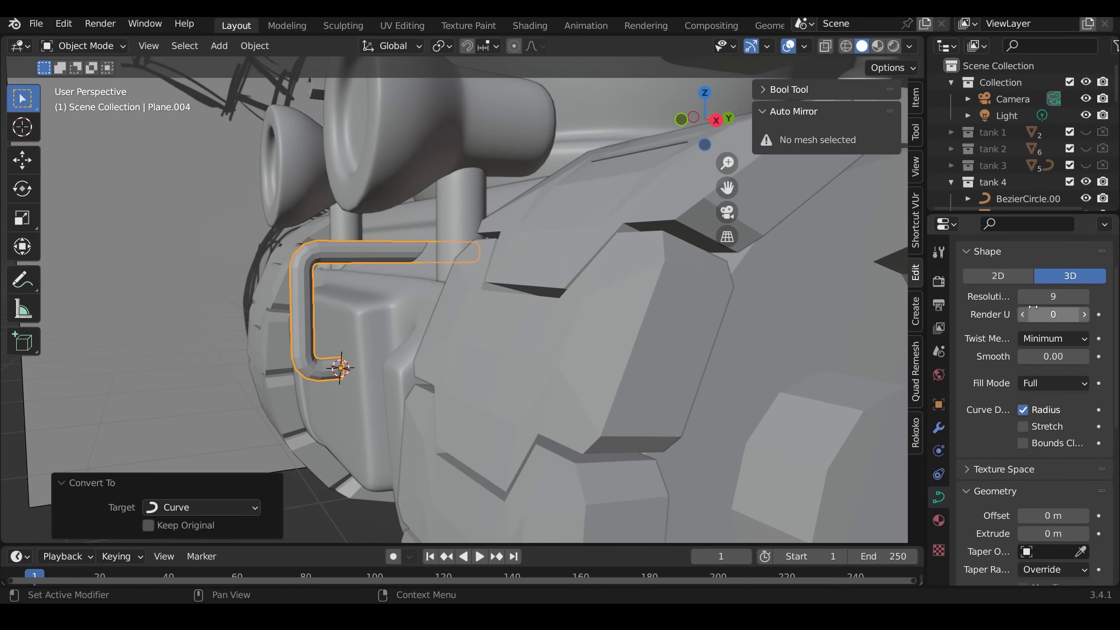
scroll(down, 3)
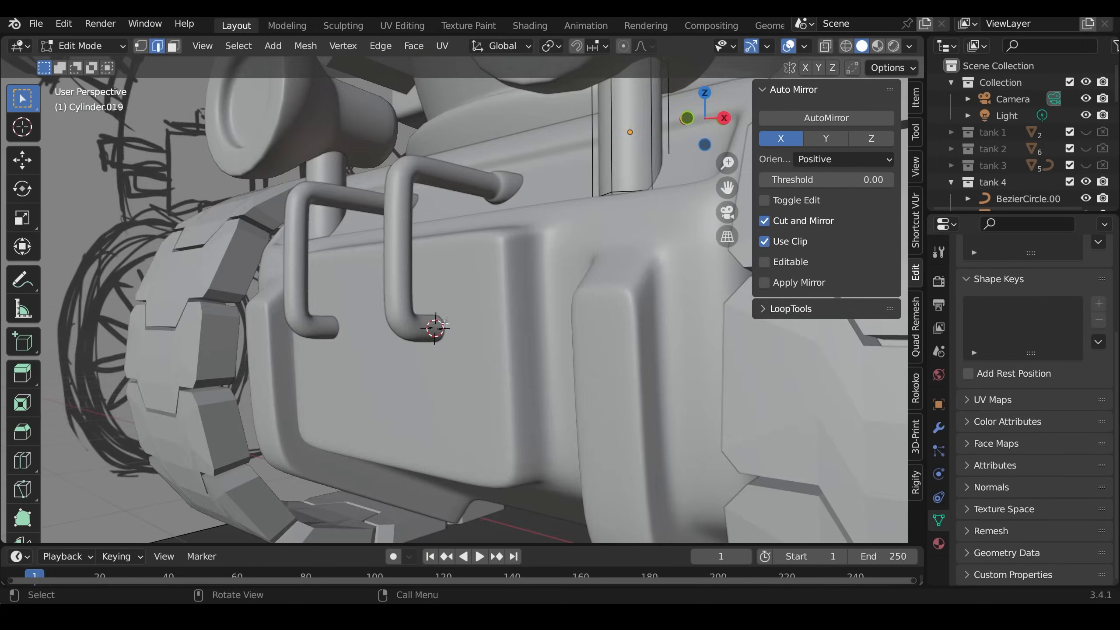
click(534, 25)
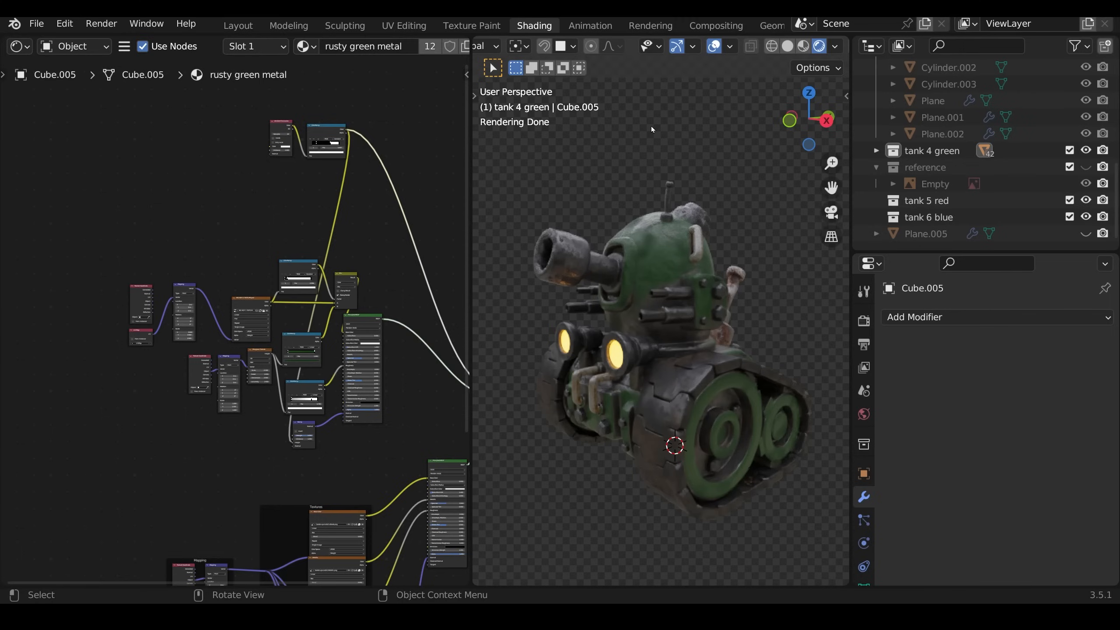
mouse_move(655, 159)
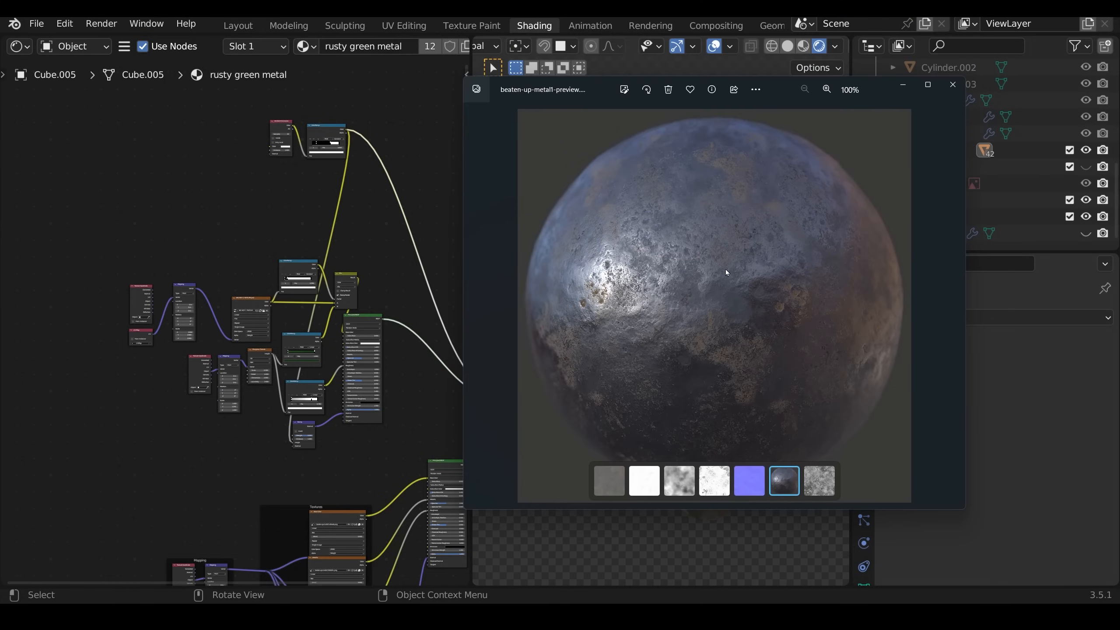
mouse_move(601, 95)
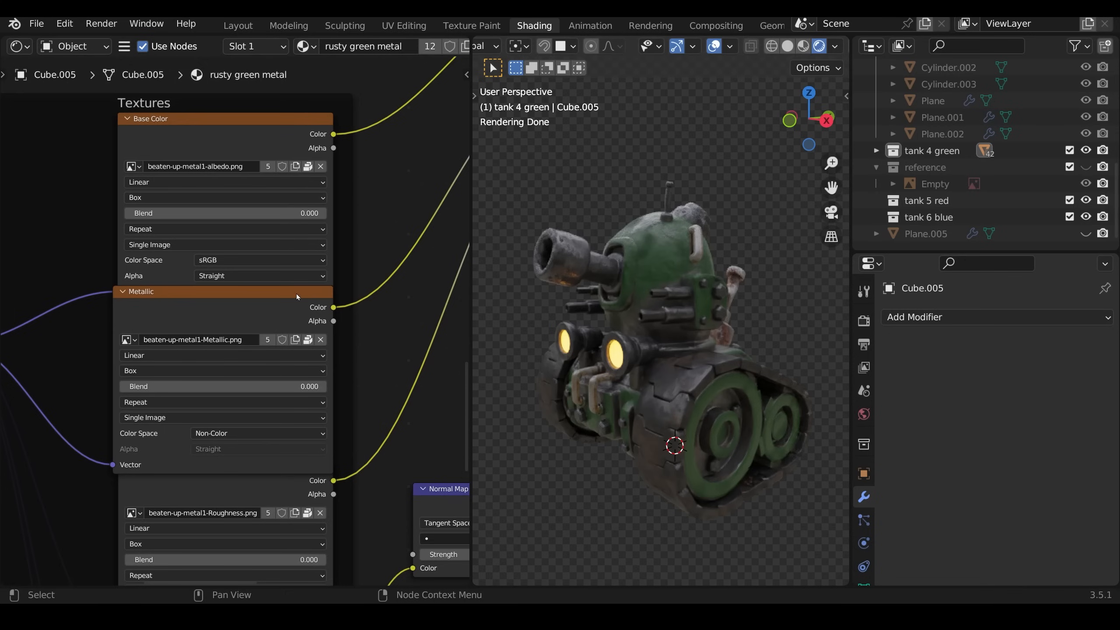
mouse_move(178, 213)
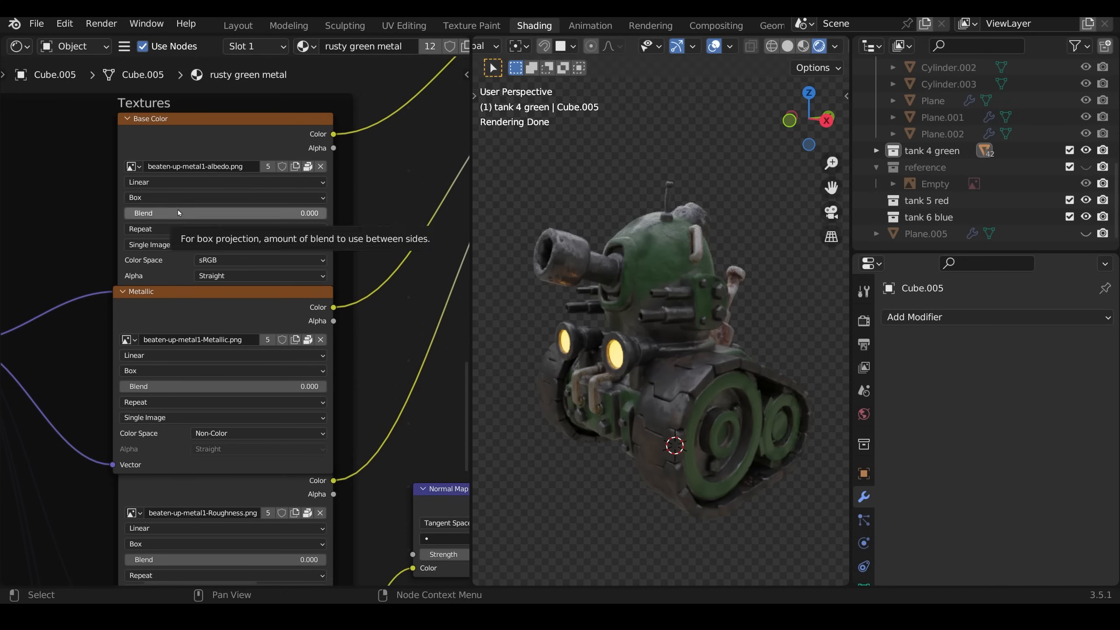
mouse_move(660, 321)
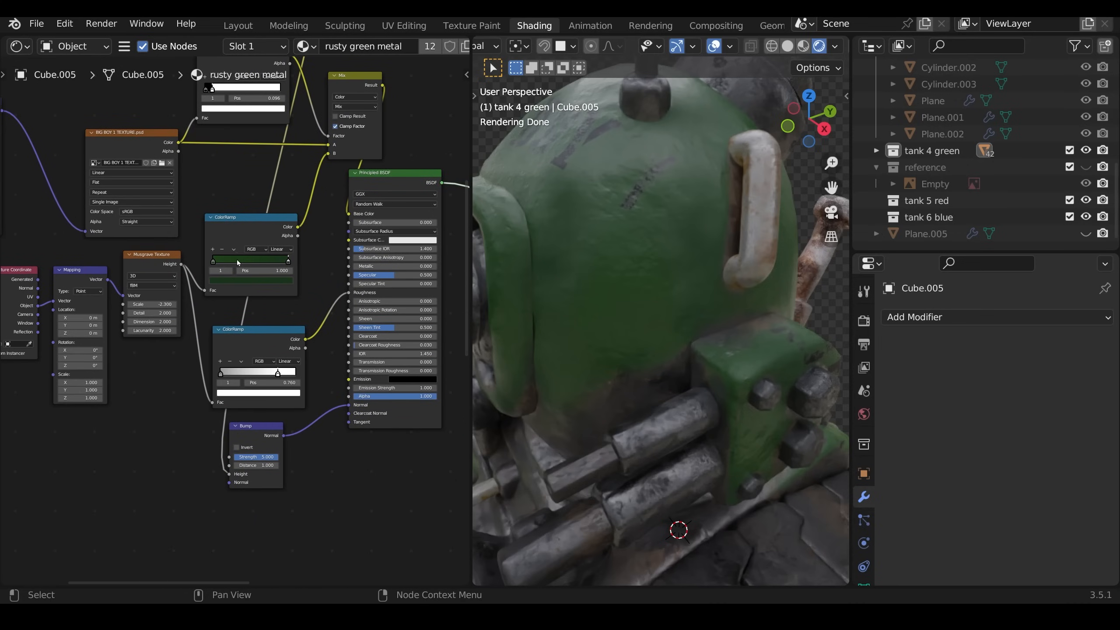
mouse_move(270, 266)
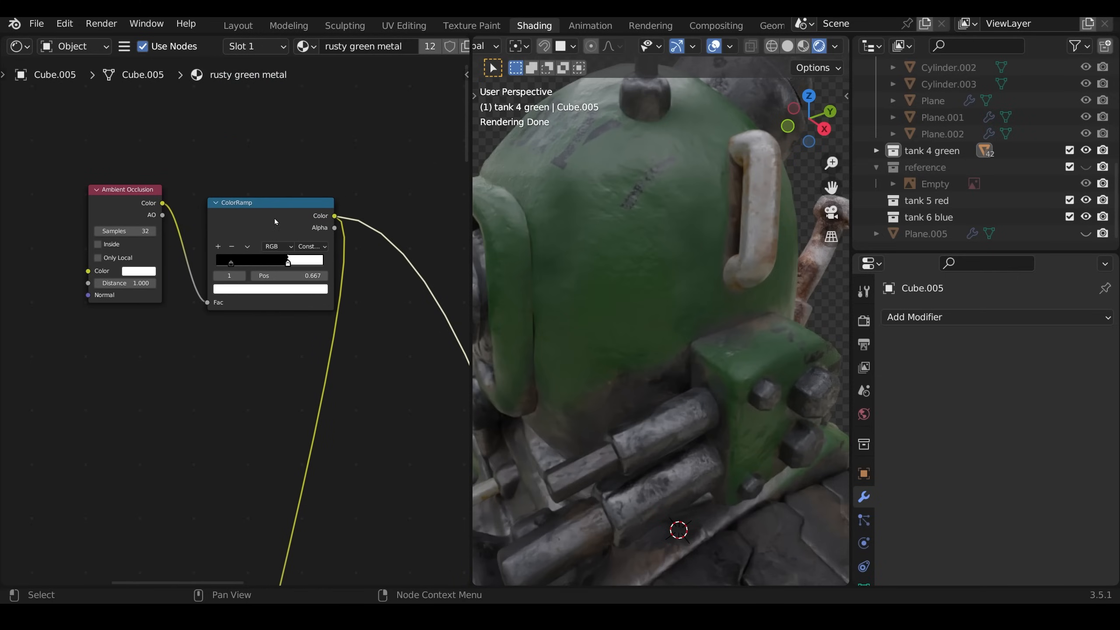
Set the Ambient Occlusion ColorRamp interpolation to Constant for a hard-edged mask
click(311, 246)
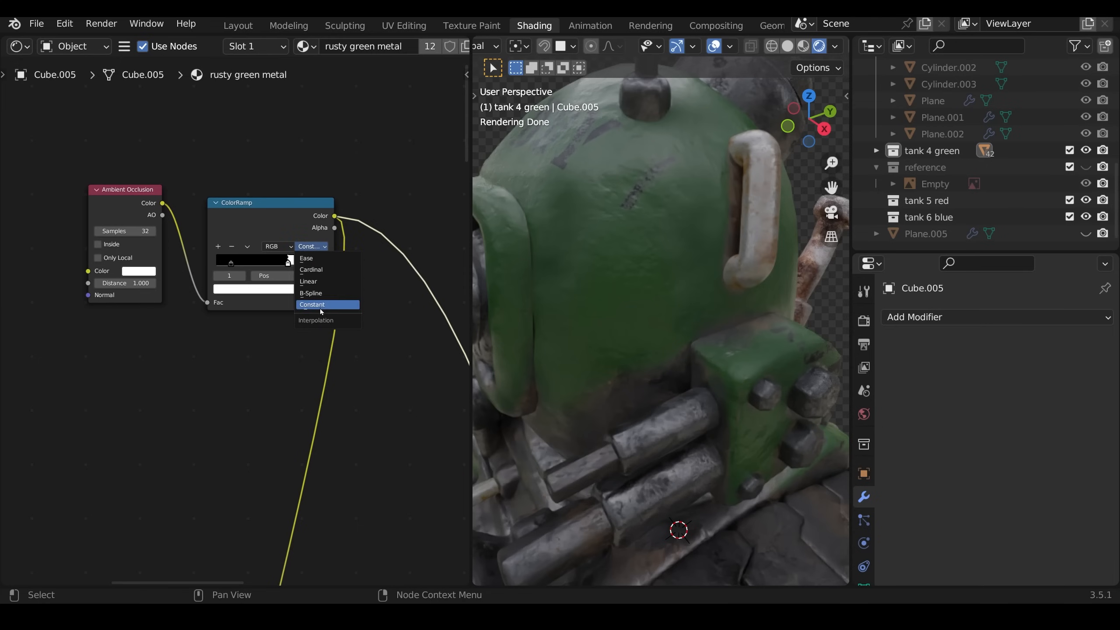
click(312, 305)
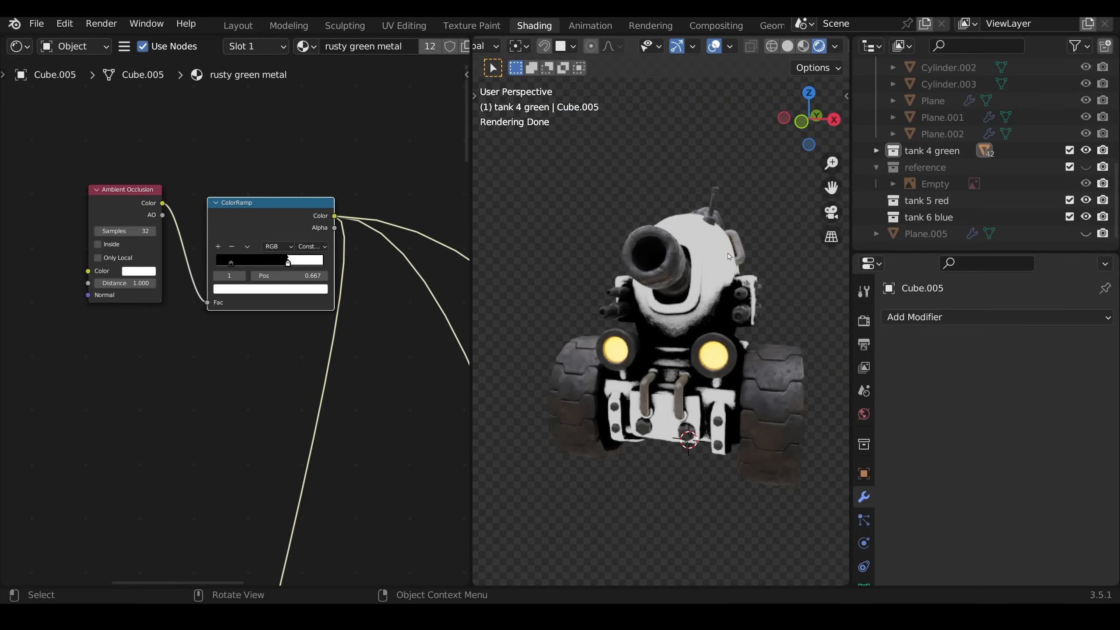
mouse_move(719, 331)
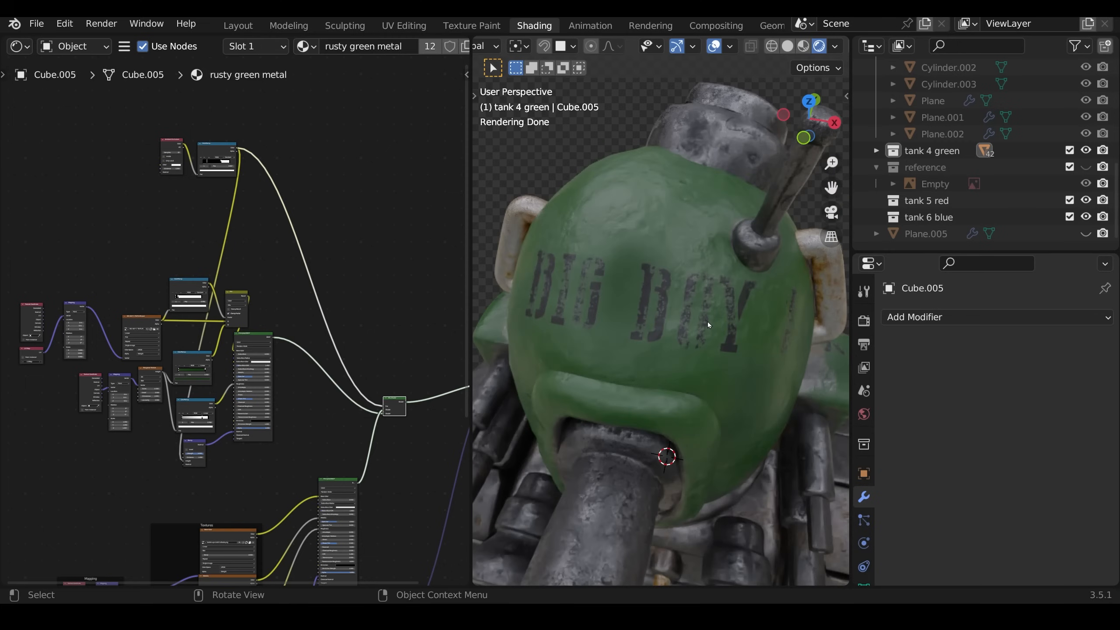
mouse_move(690, 273)
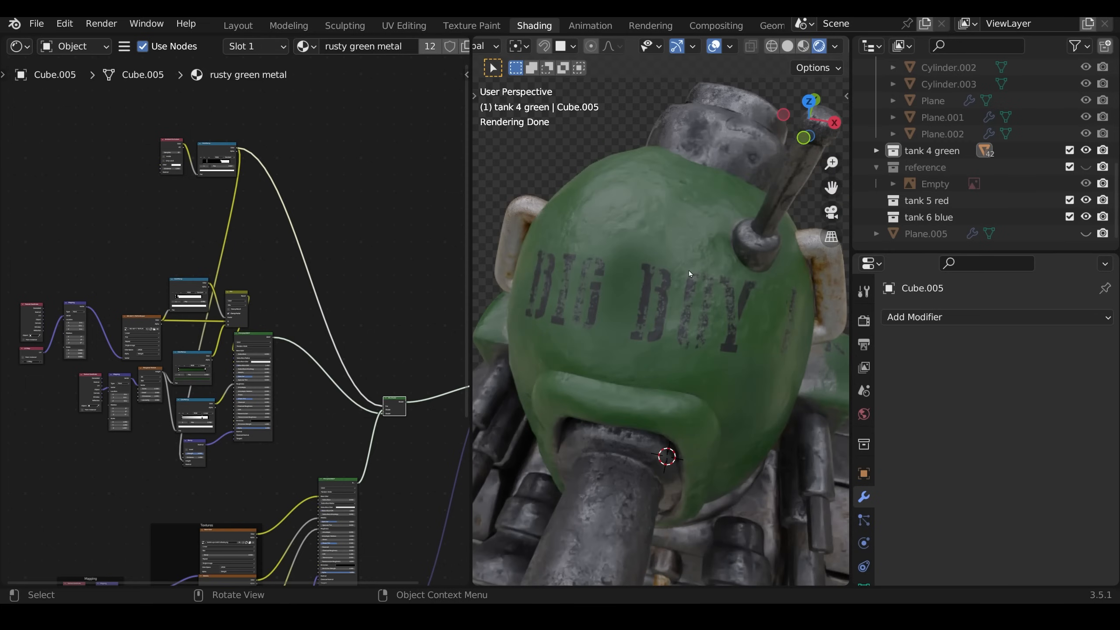
Select the turret dome using seam-delimited linked selection and project its UVs from view
key(Tab)
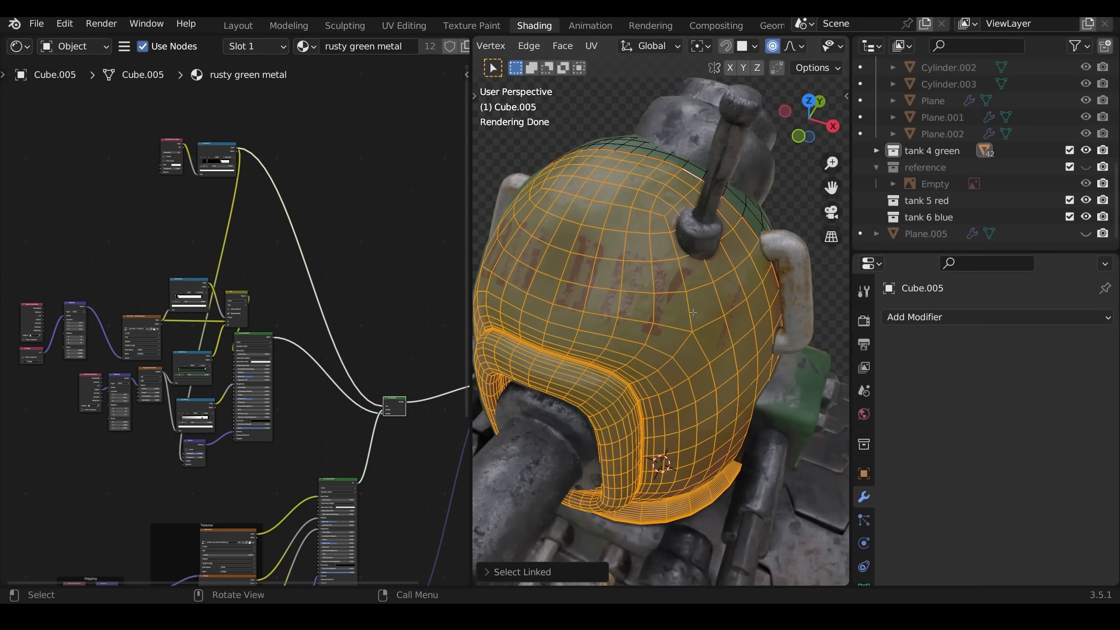
click(522, 572)
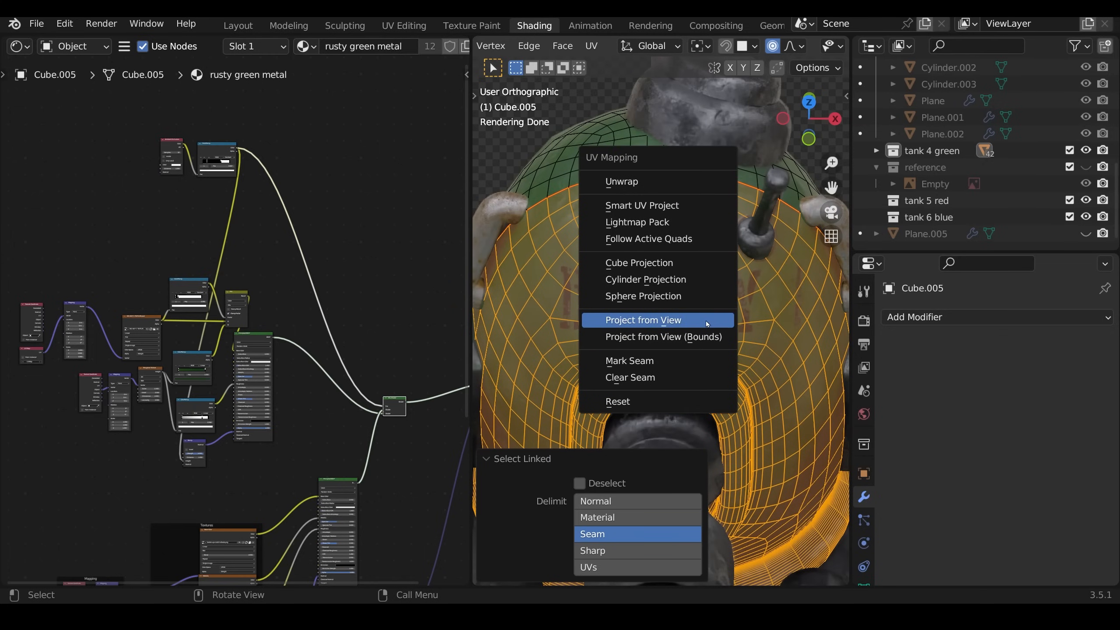
click(642, 320)
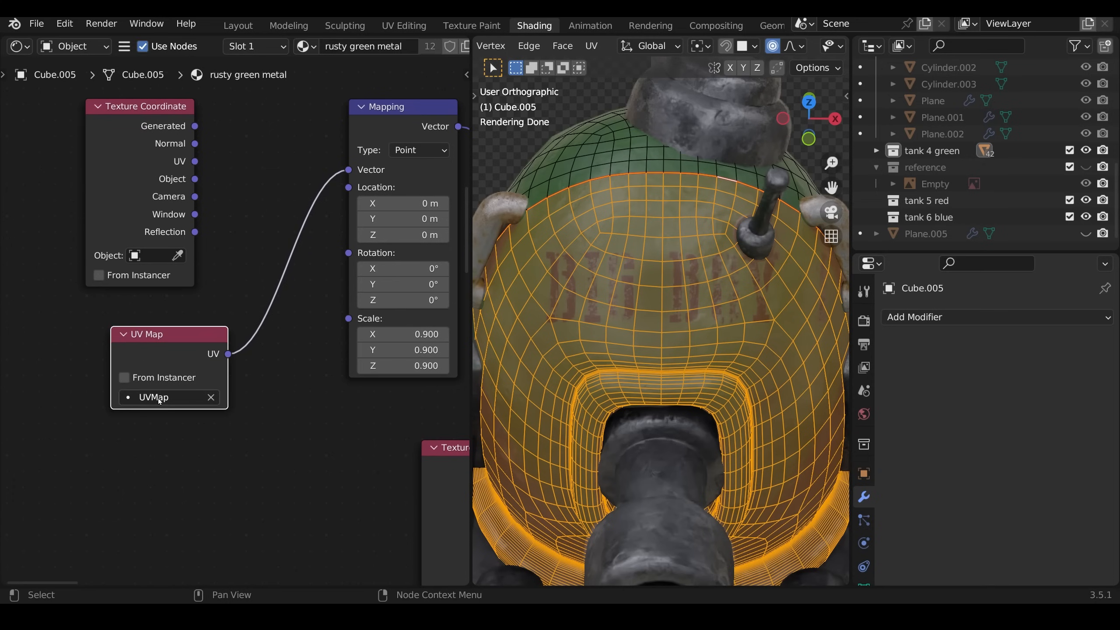
mouse_move(175, 400)
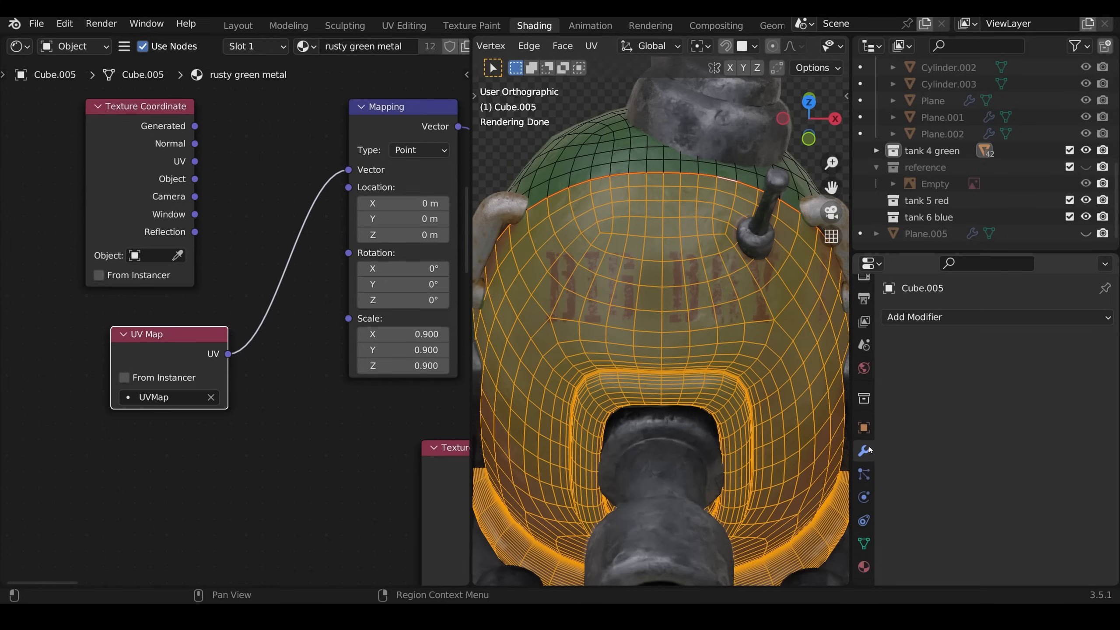
Show the tank body's UV map list in the Object Data properties
click(863, 543)
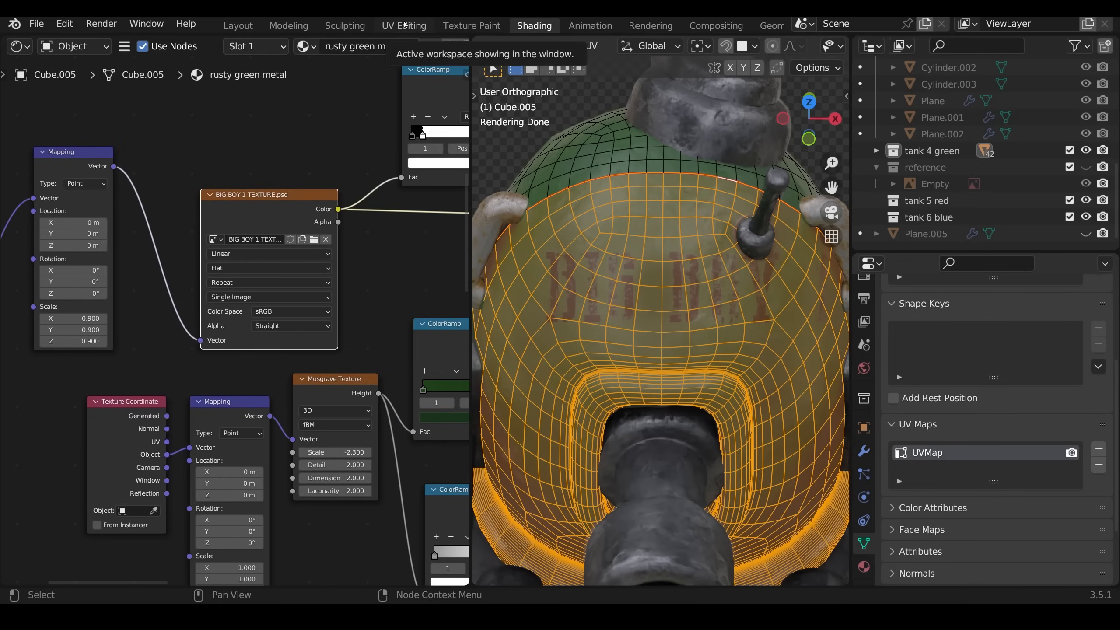
In UV Editing, scale and move the turret UV island over the BIG BOY stencil
click(404, 25)
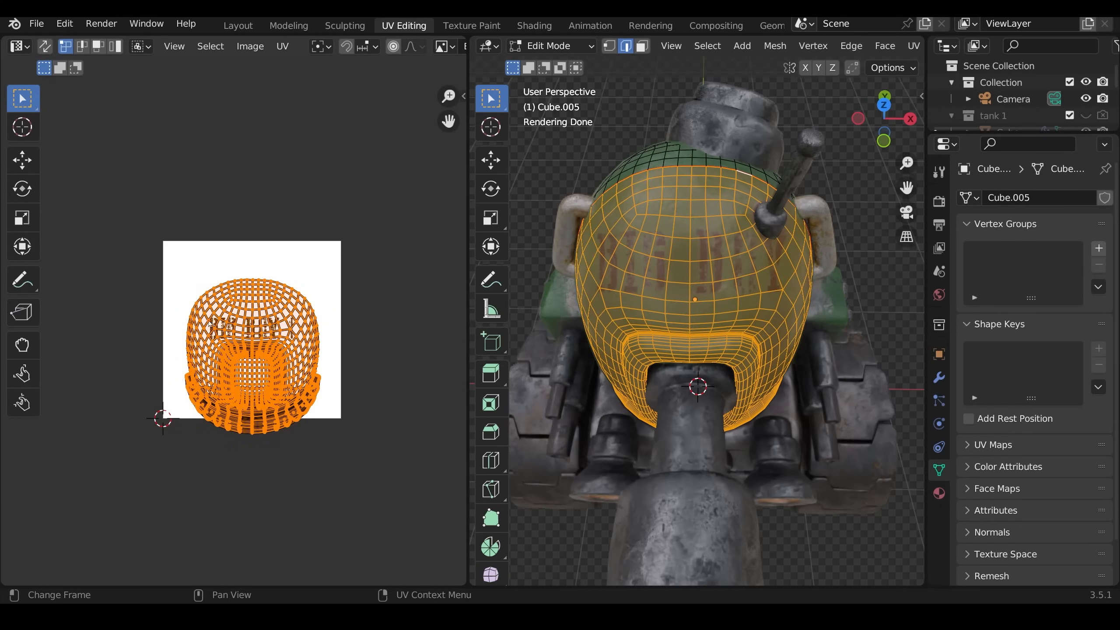
key(s)
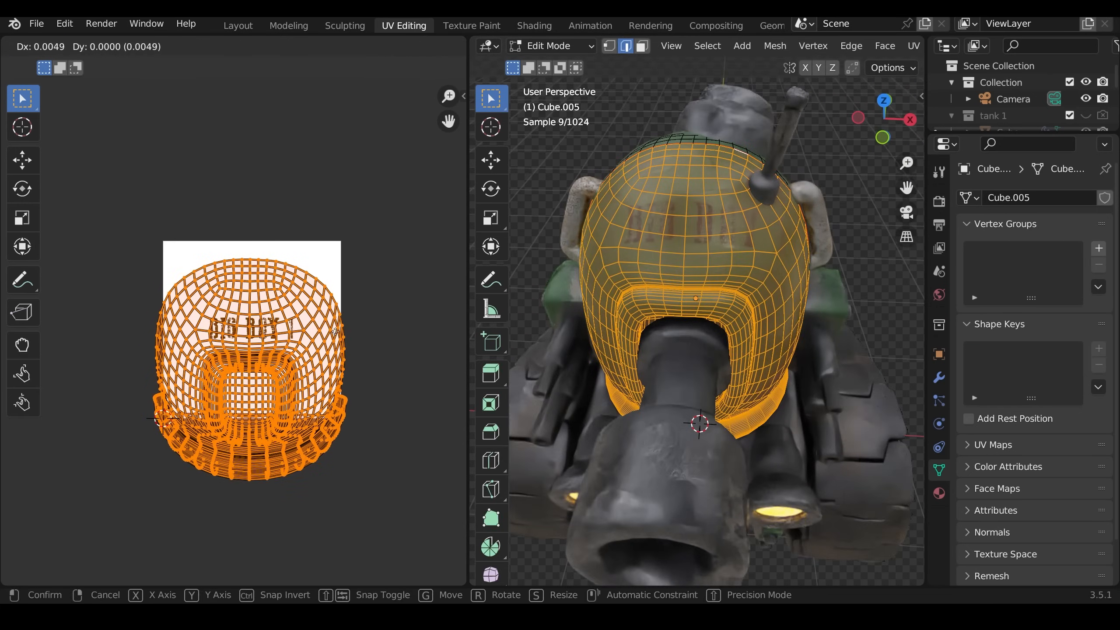
click(534, 25)
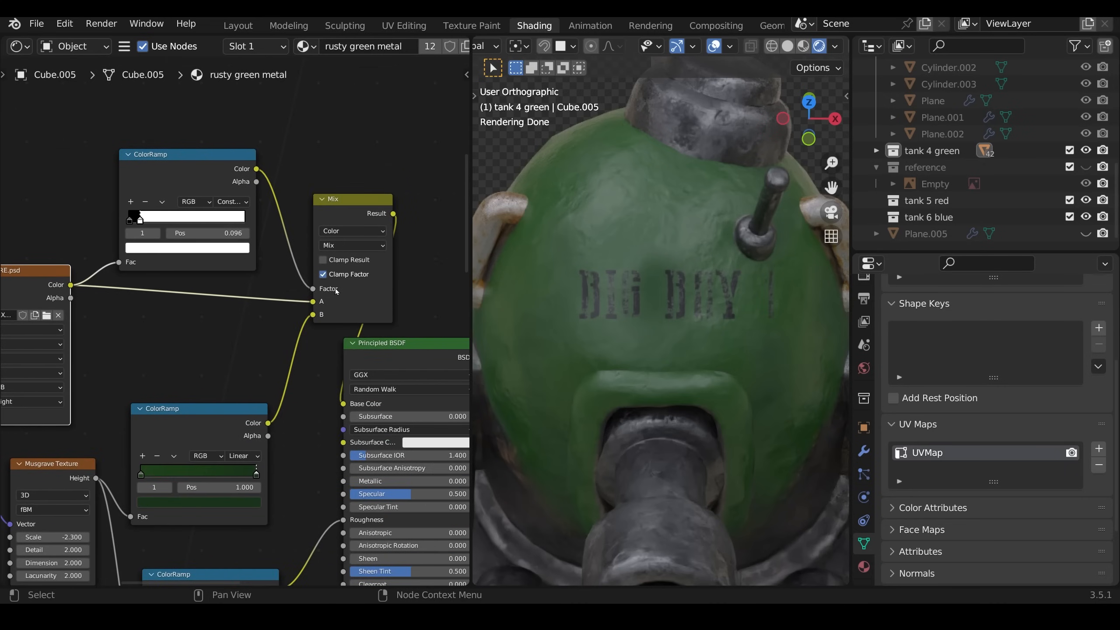
mouse_move(138, 222)
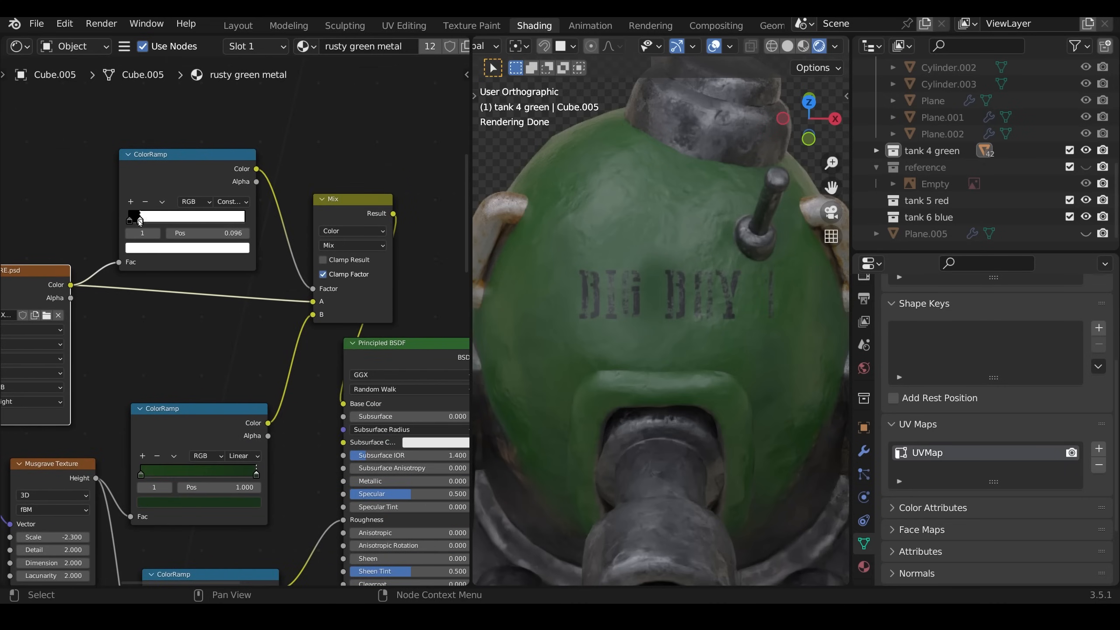
Drag the stencil ramp's black stop up to about 0.806, then back down to 0.064
click(230, 202)
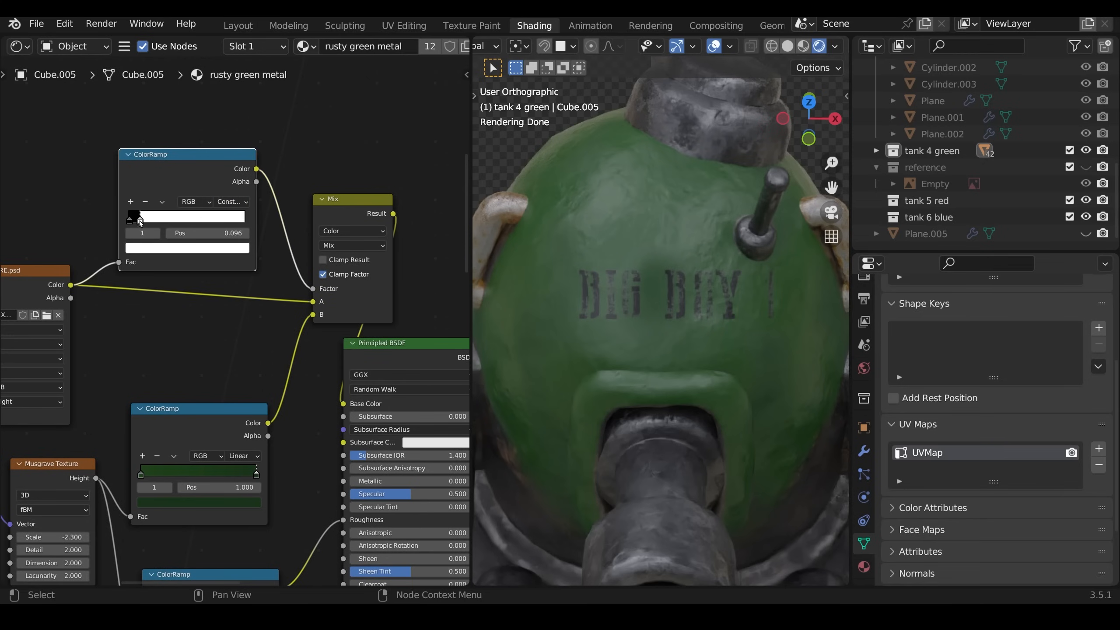
drag(139, 217, 221, 217)
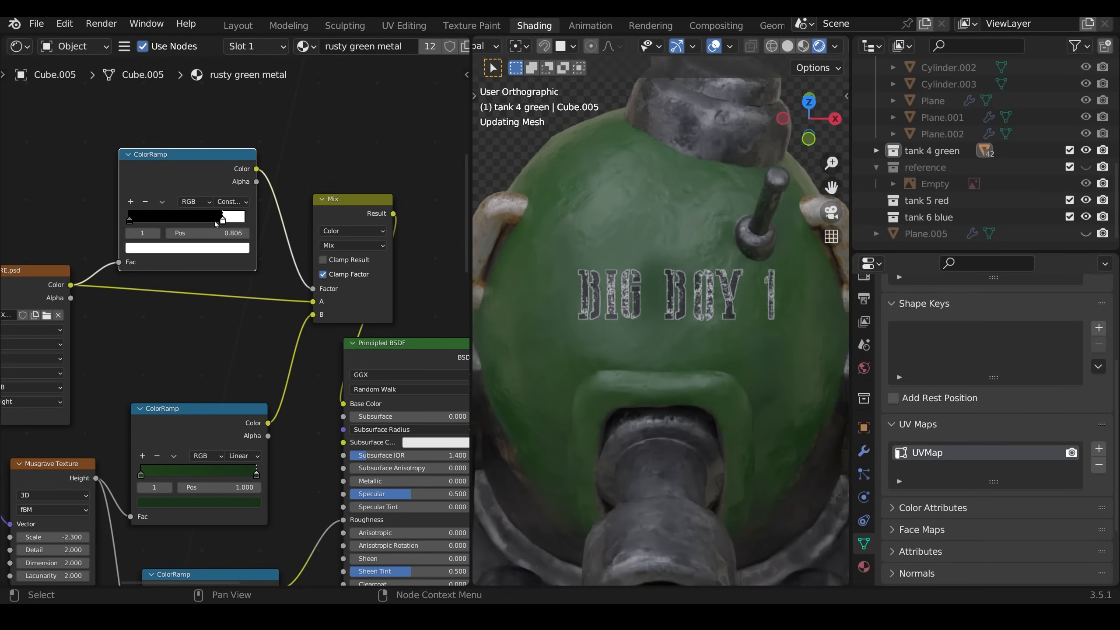
drag(221, 216, 132, 217)
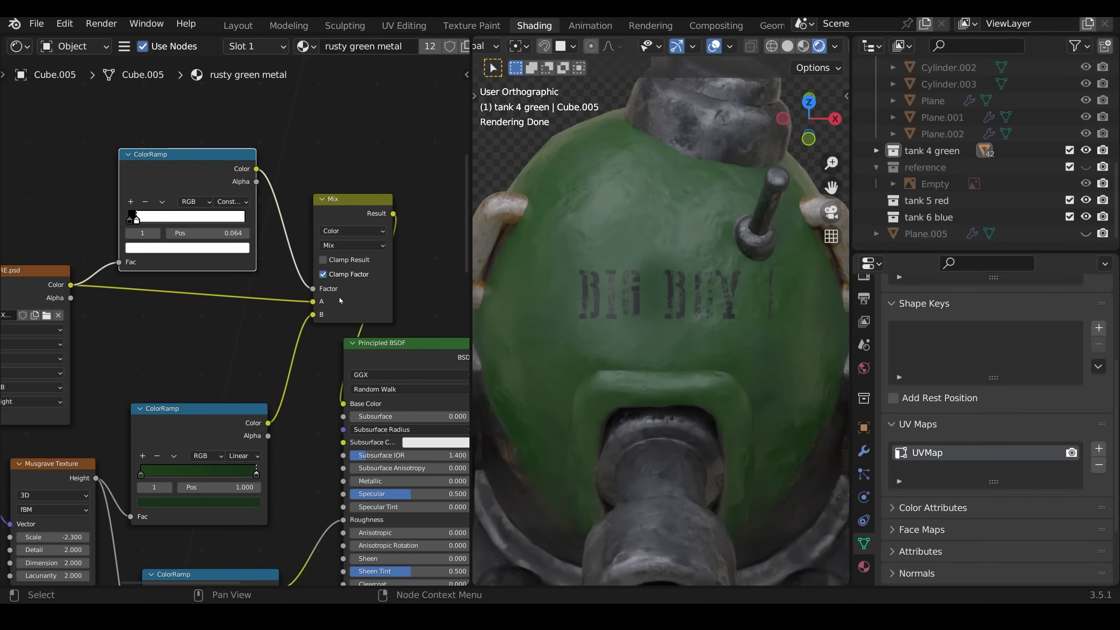
mouse_move(322, 314)
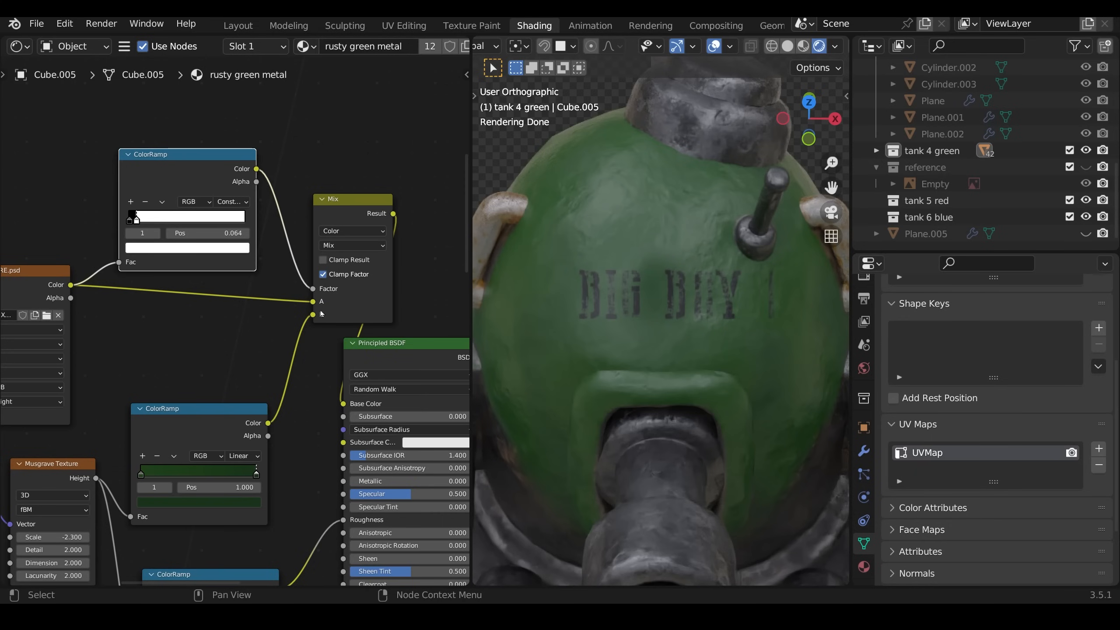
mouse_move(364, 353)
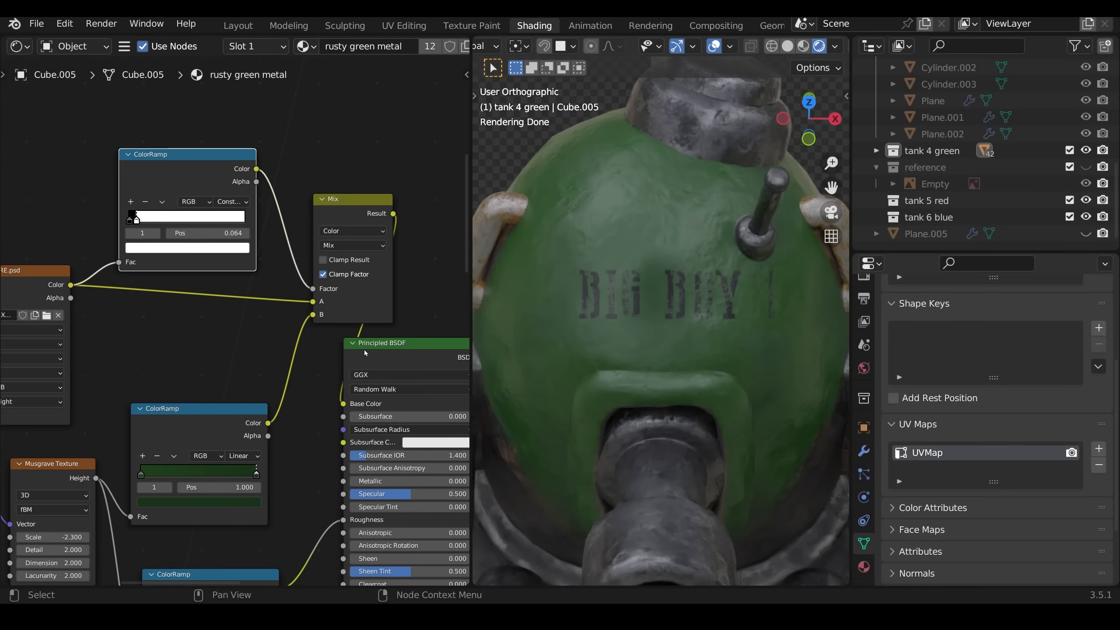